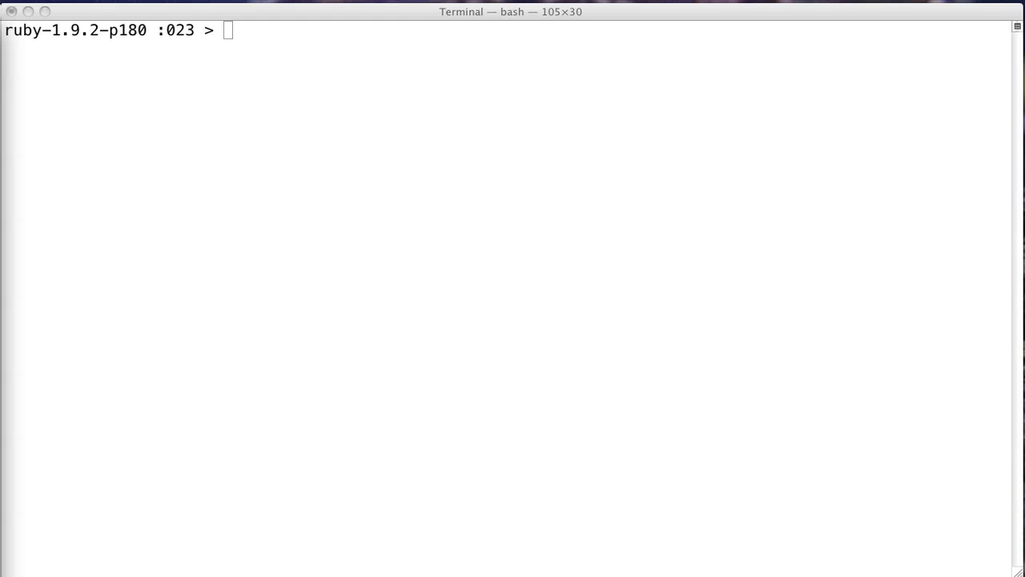
pyautogui.moveTo(501, 163)
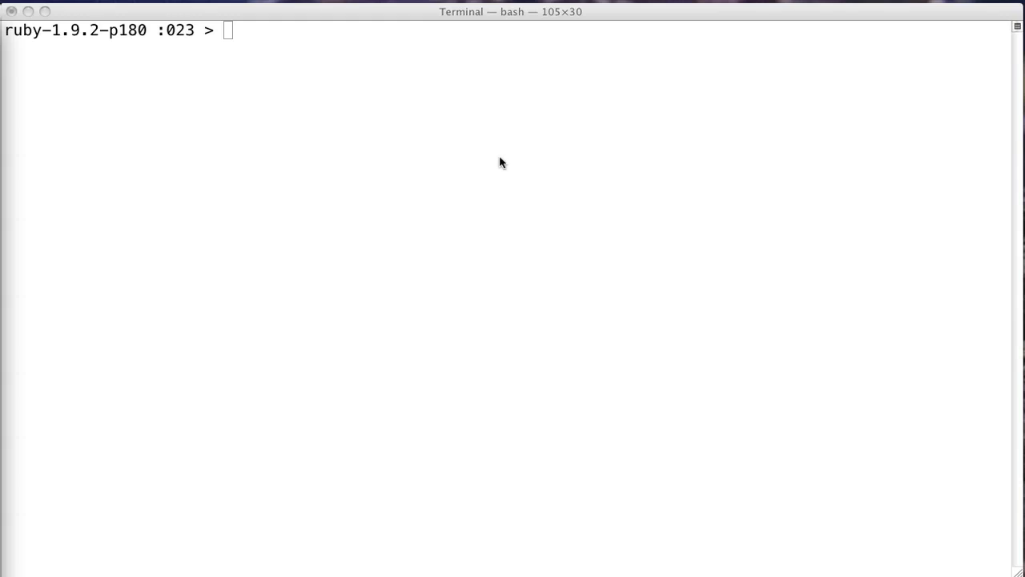
# Create an empty array arr and push :wood onto it.
pyautogui.write('arr = [')
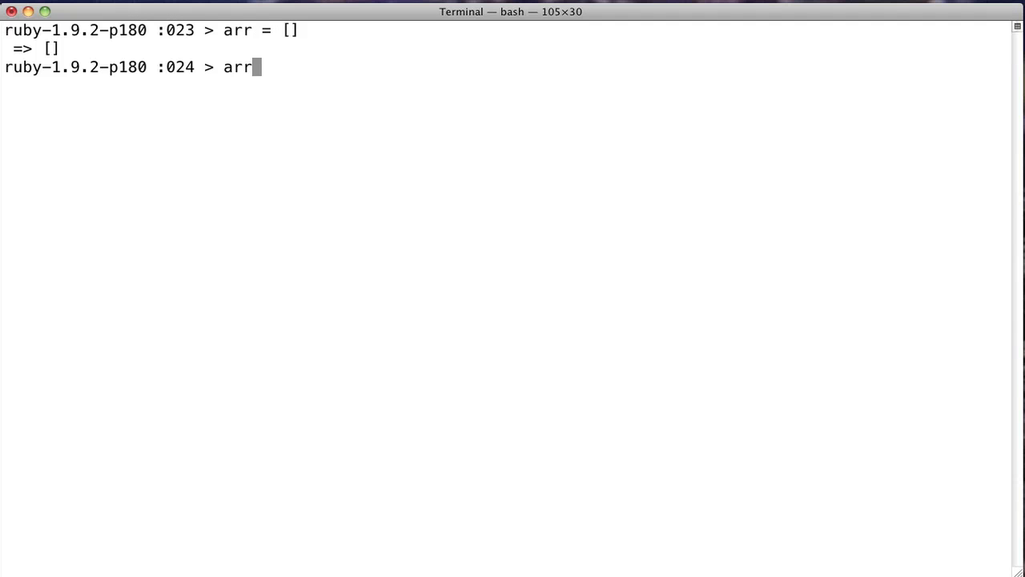
pyautogui.write('.push(')
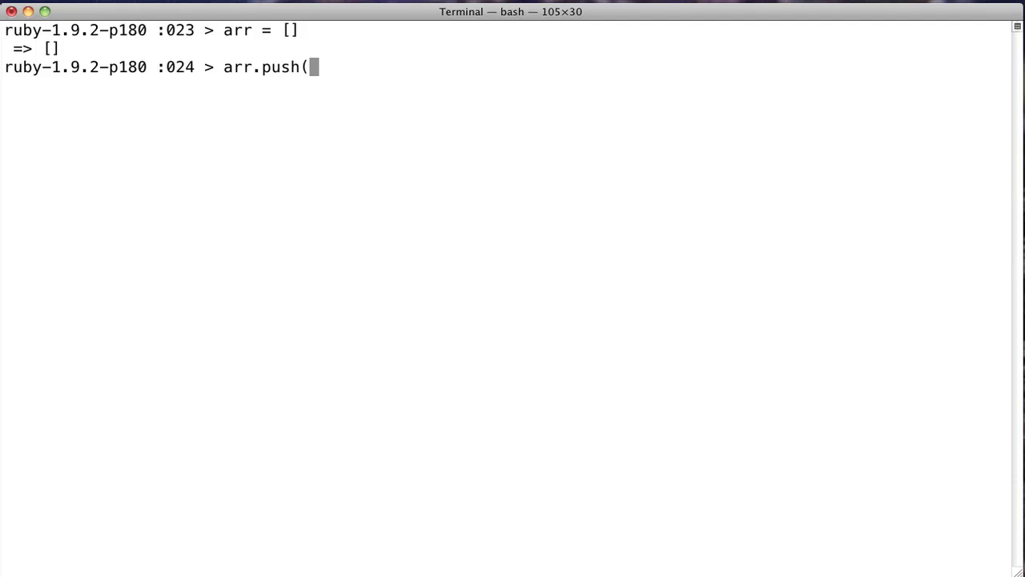
pyautogui.write(':')
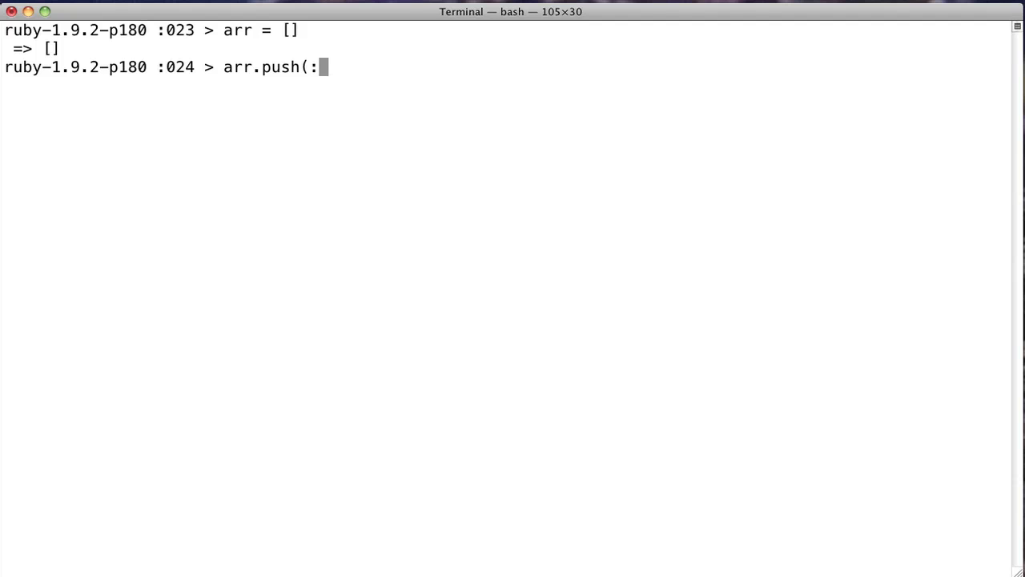
pyautogui.press('Return')
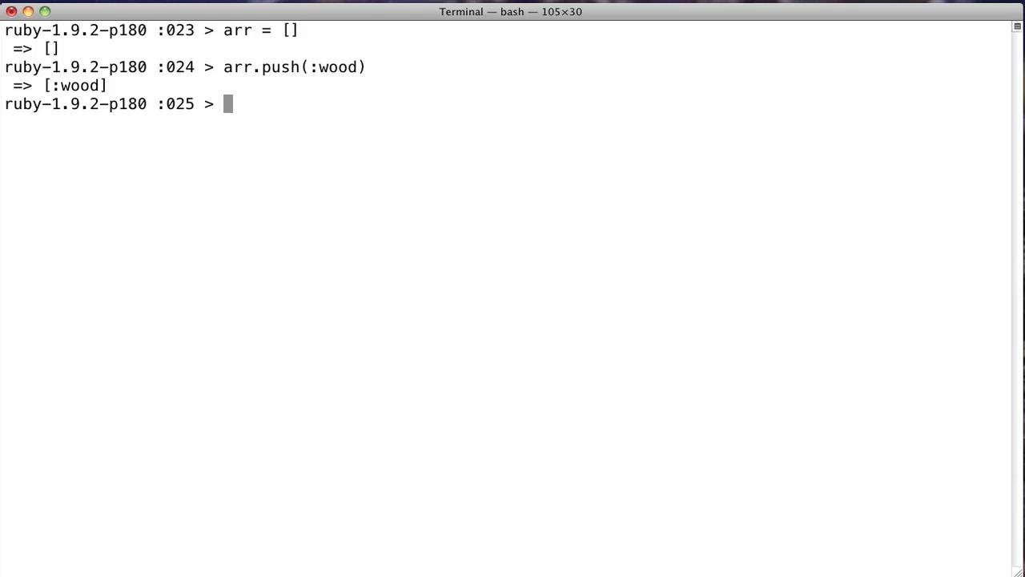
# Push :axe and then :food onto the end of arr.
pyautogui.write('arr.push(')
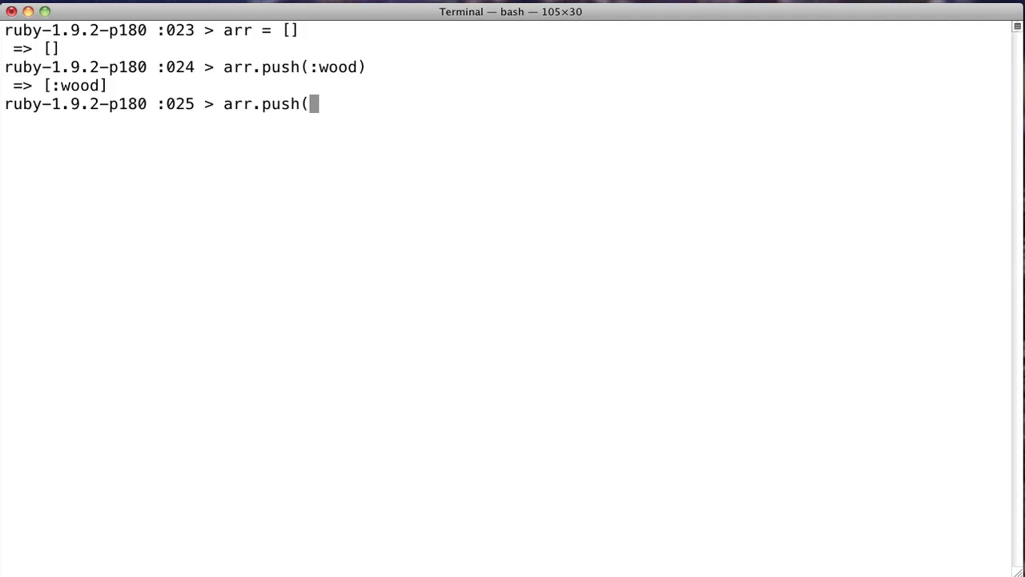
pyautogui.write(':axe')
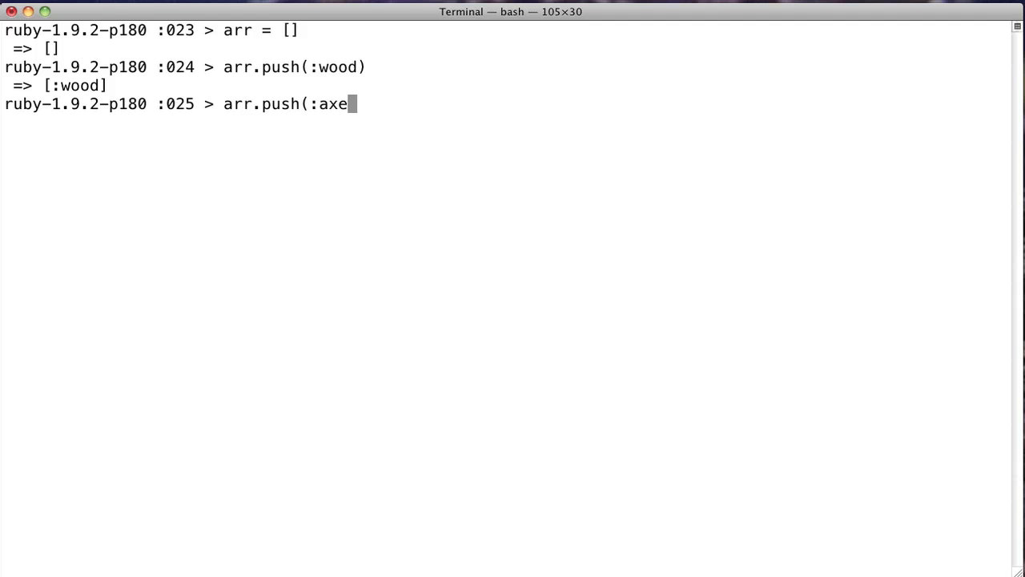
pyautogui.press('Return')
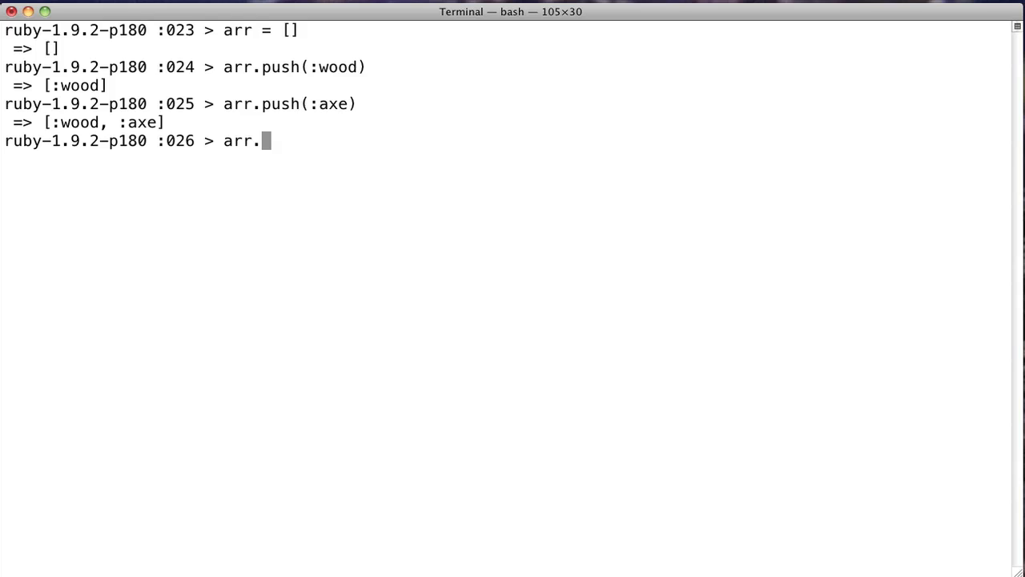
pyautogui.write('push(:sood')
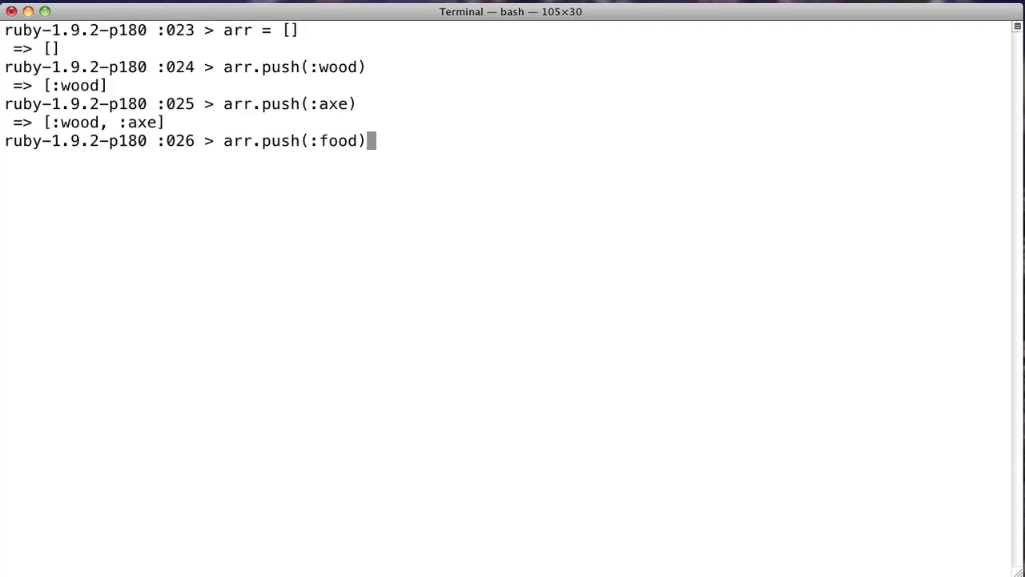
pyautogui.press('Return')
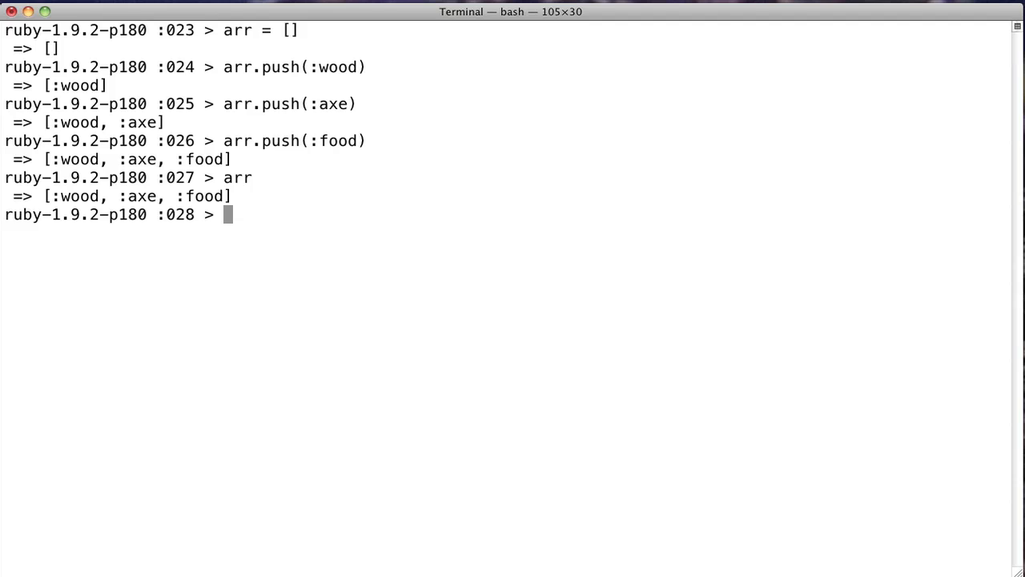
# Run arr.pop to remove and return :food from the end of the array.
pyautogui.write('arr.pop')
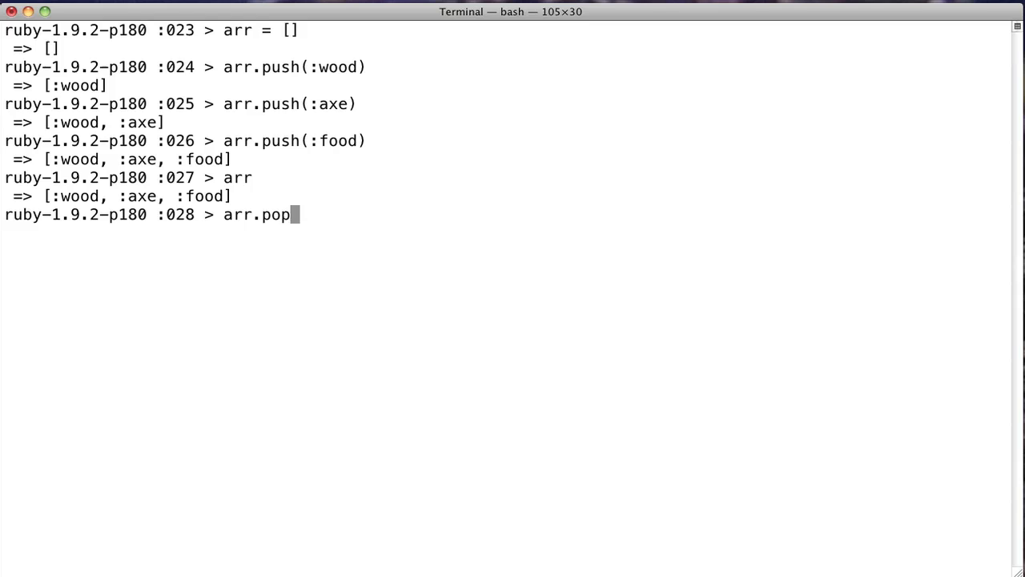
pyautogui.press('Return')
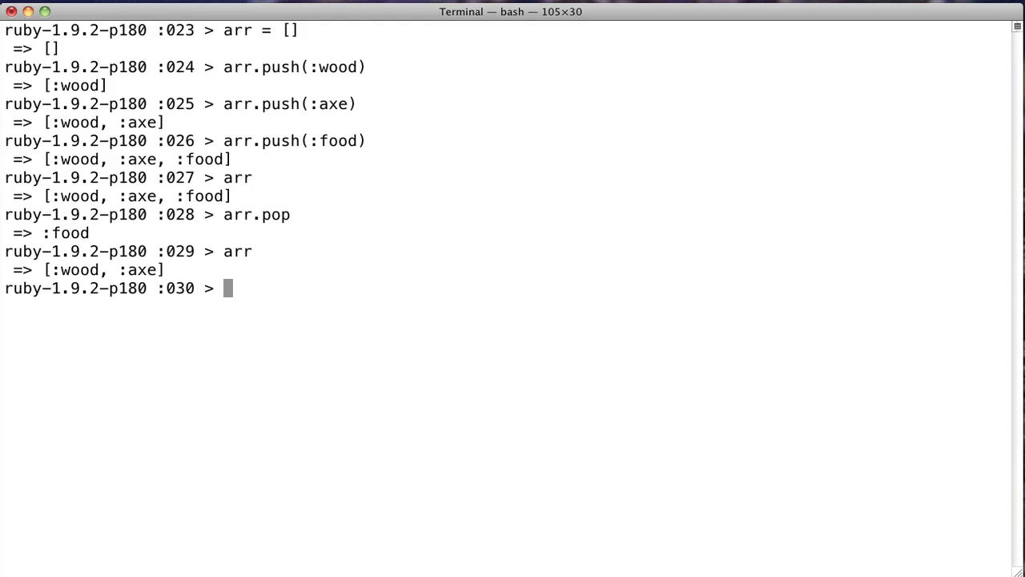
# Push :food and :water onto arr, then pop two items with arr.pop(2).
pyautogui.write('arr')
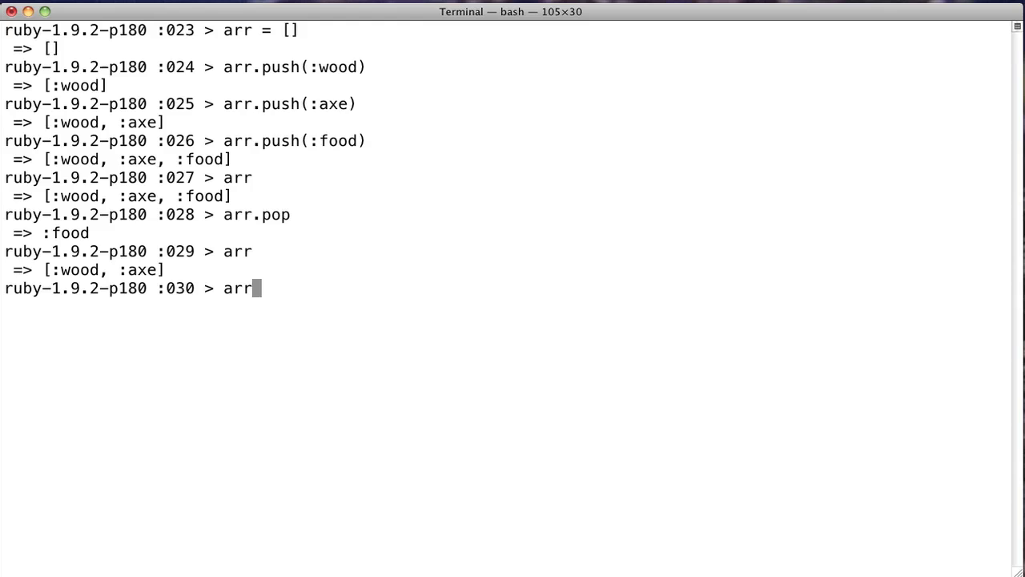
pyautogui.write('.push(:food')
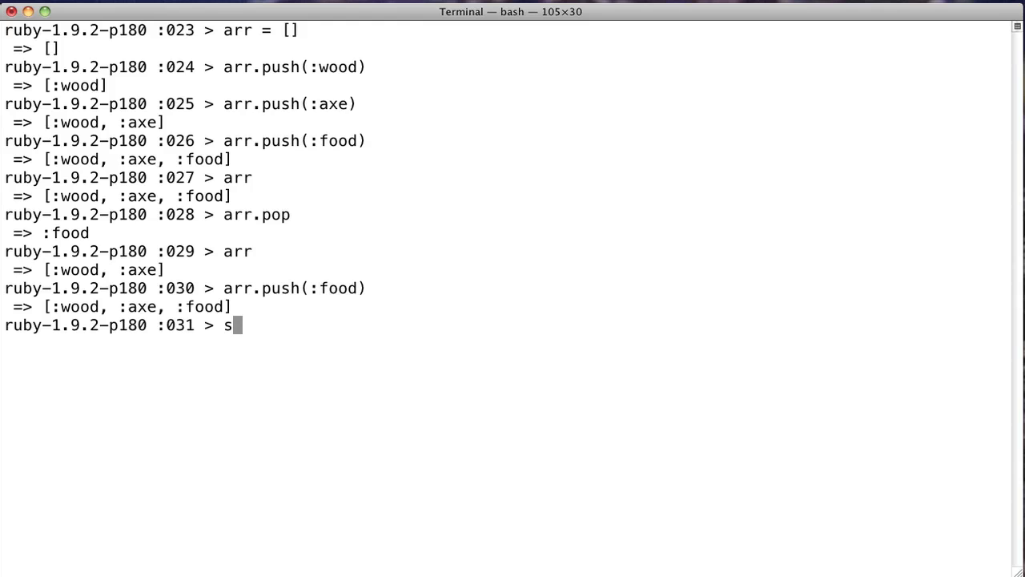
pyautogui.write('arr.pu')
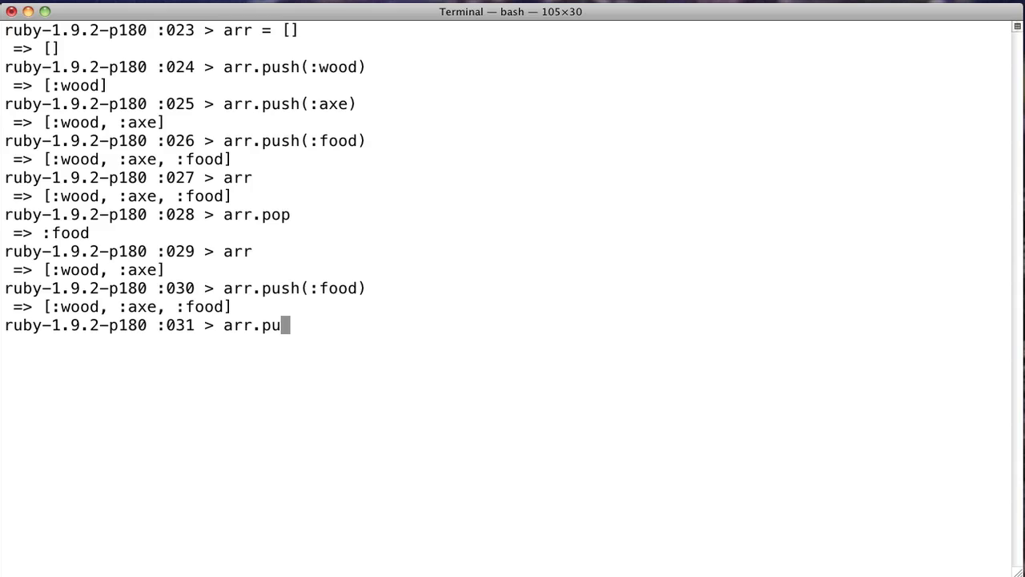
pyautogui.write('sh(:water)')
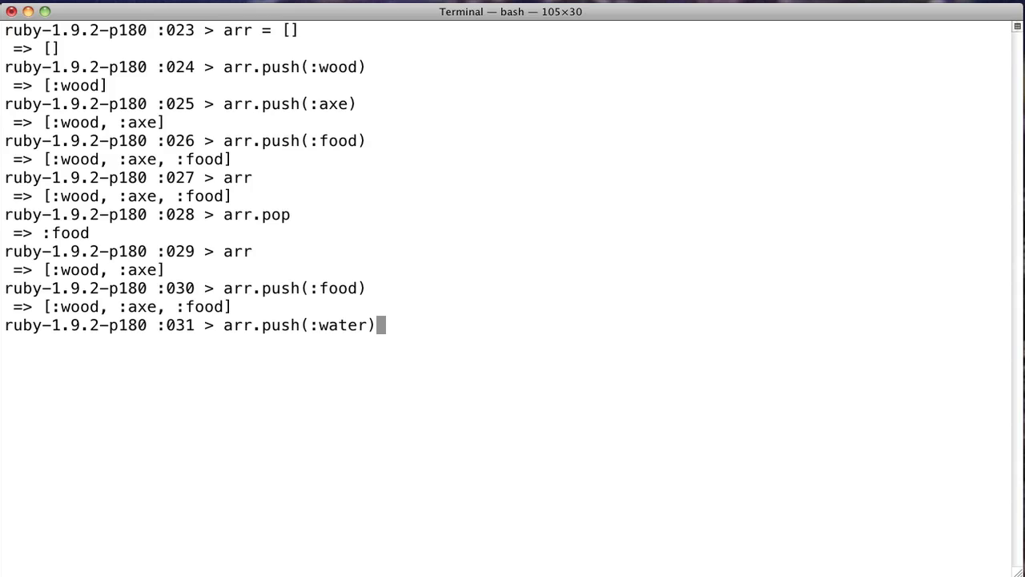
pyautogui.press('Return')
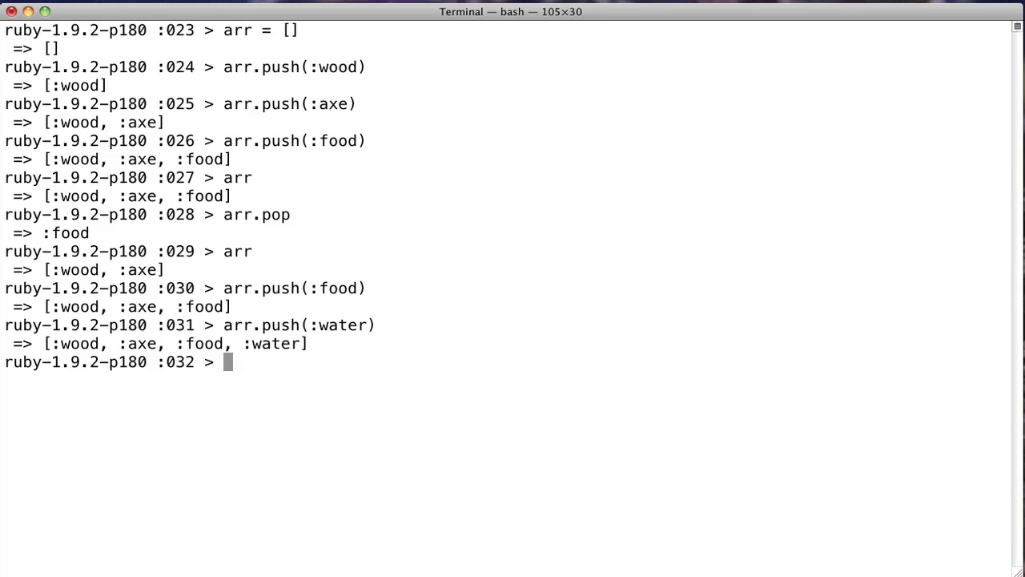
pyautogui.write('ar')
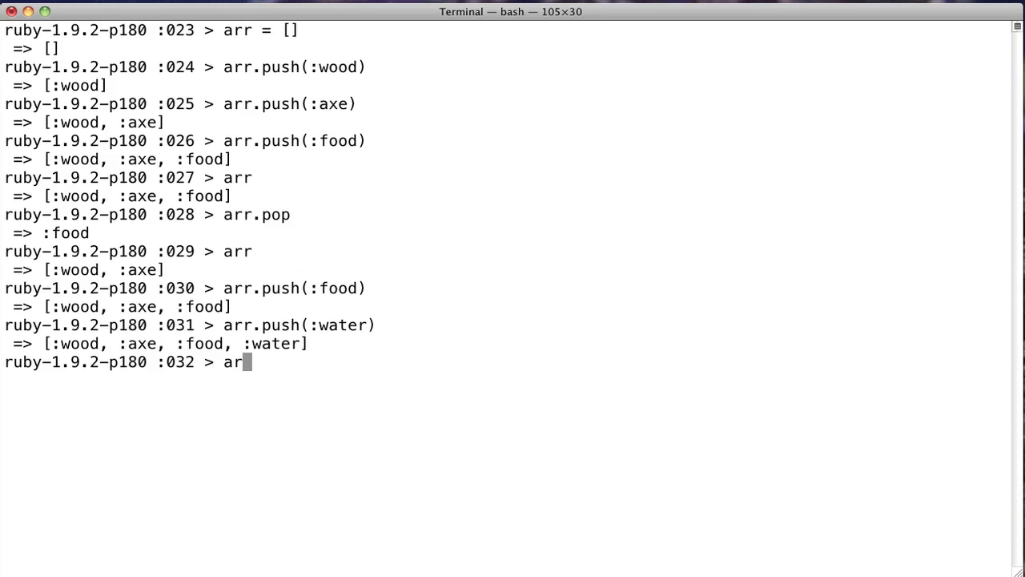
pyautogui.write('r.pop(')
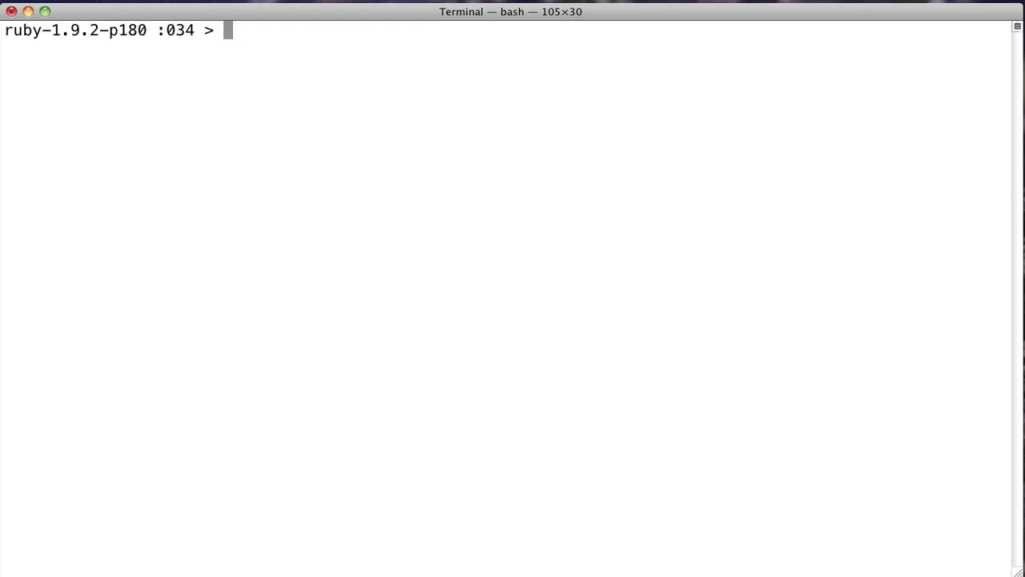
# Print arr (:wood, :axe), then push :water and :food onto it.
pyautogui.write('arr')
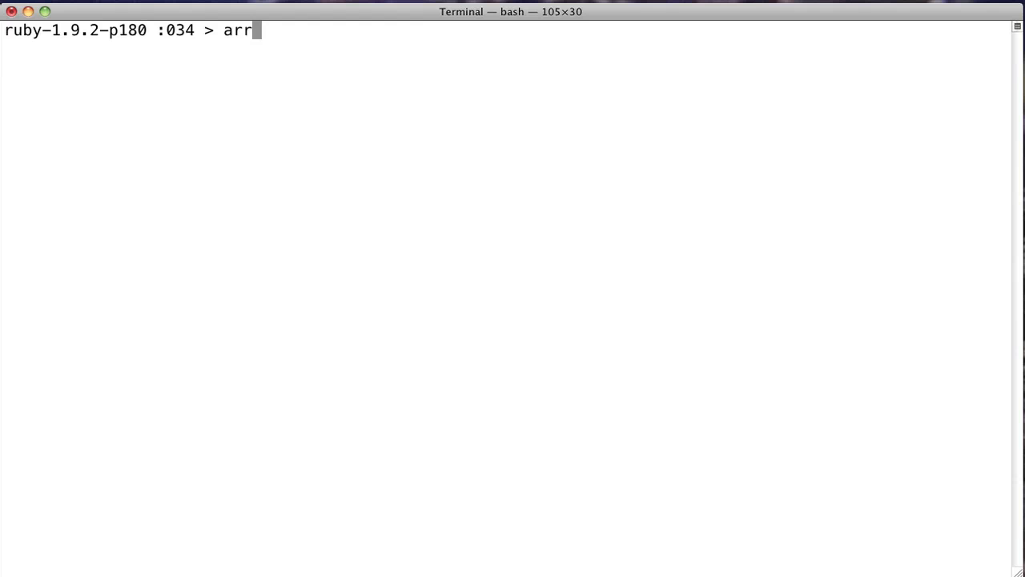
pyautogui.press('Return')
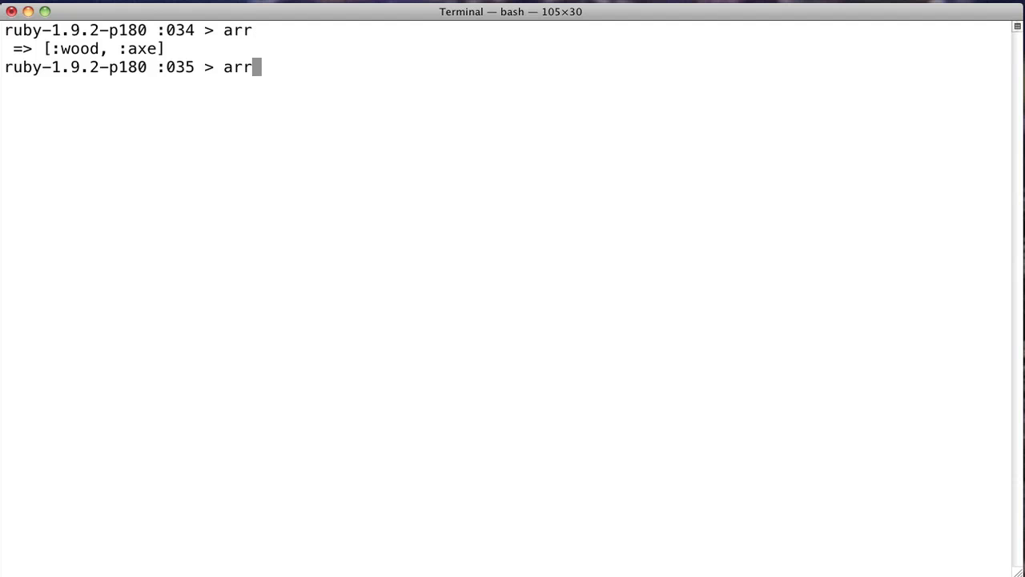
pyautogui.write('.push(:w')
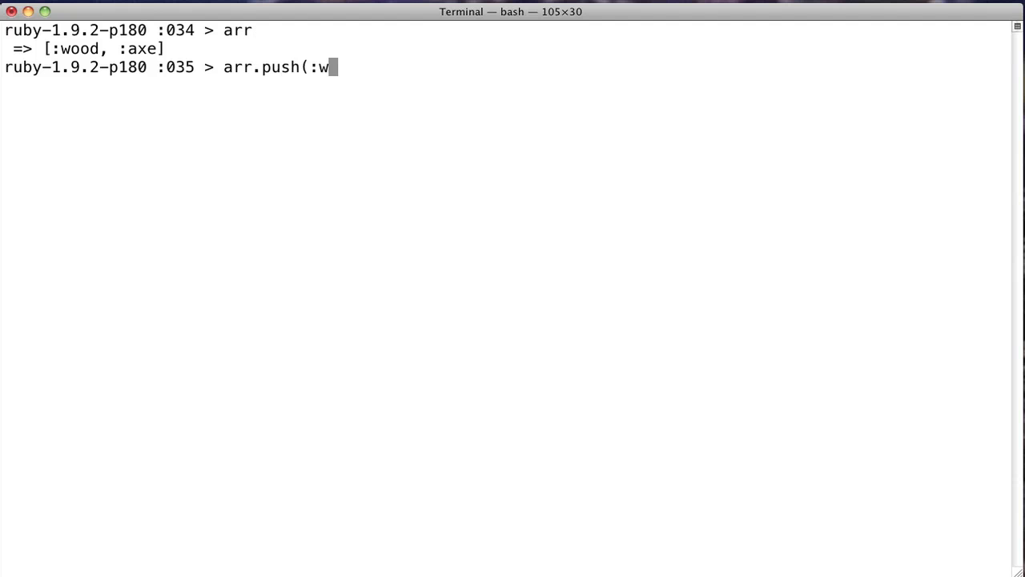
pyautogui.press('Return')
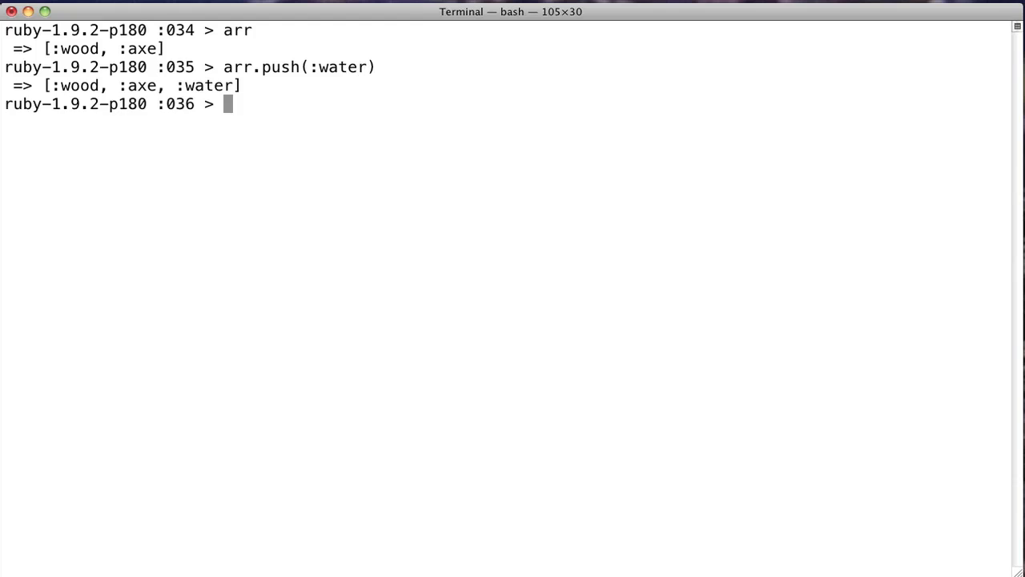
pyautogui.write('arr.push(')
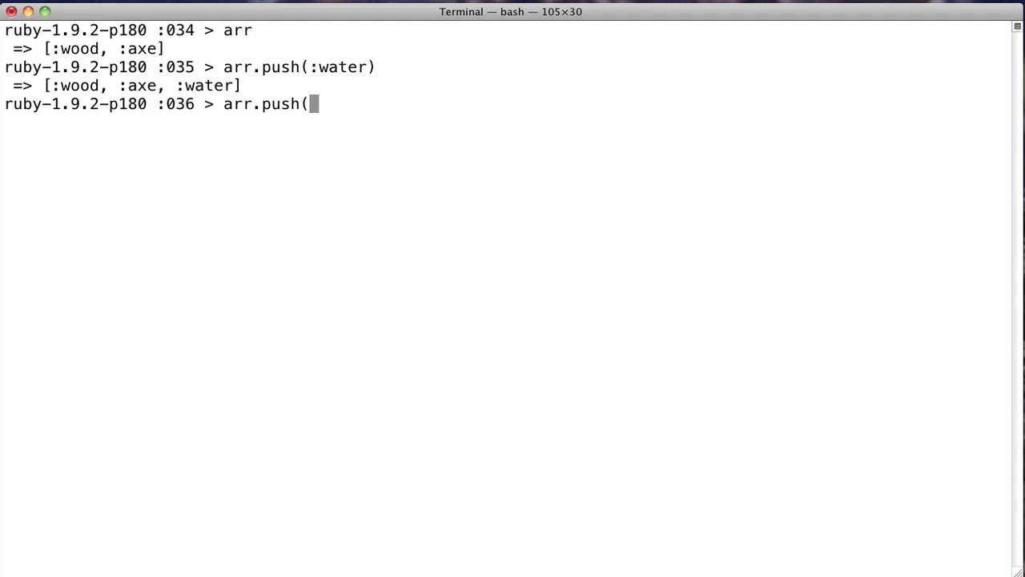
pyautogui.press('Return')
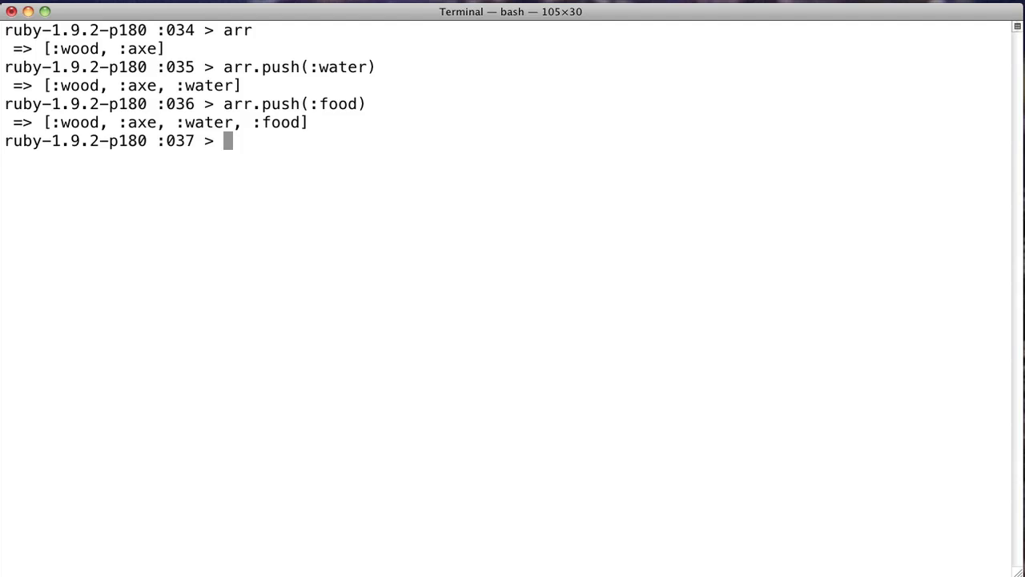
# Shift :wood off the front, then arr.shift(2) to remove :axe and :water.
pyautogui.write('arr.sh')
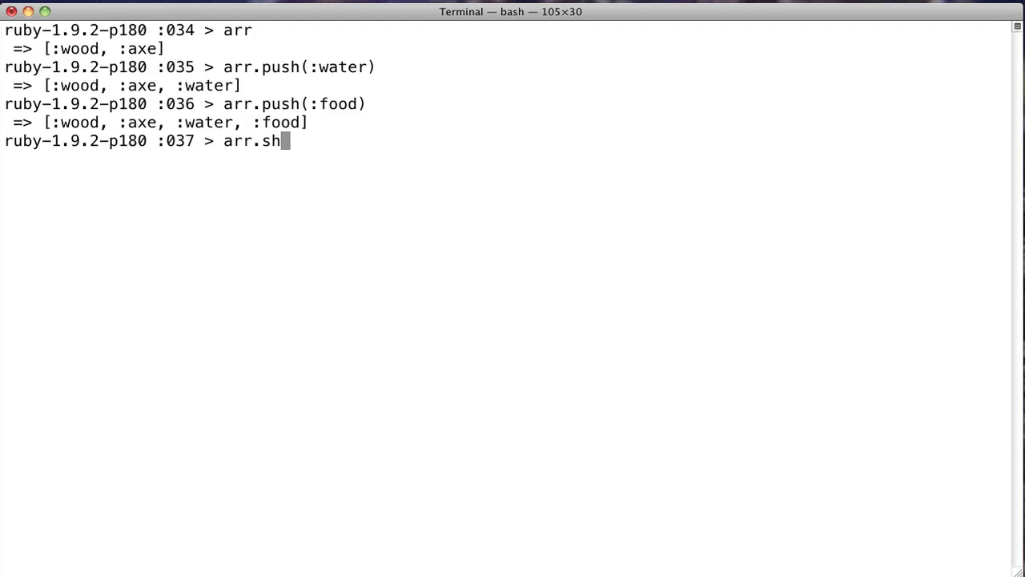
pyautogui.press('Return')
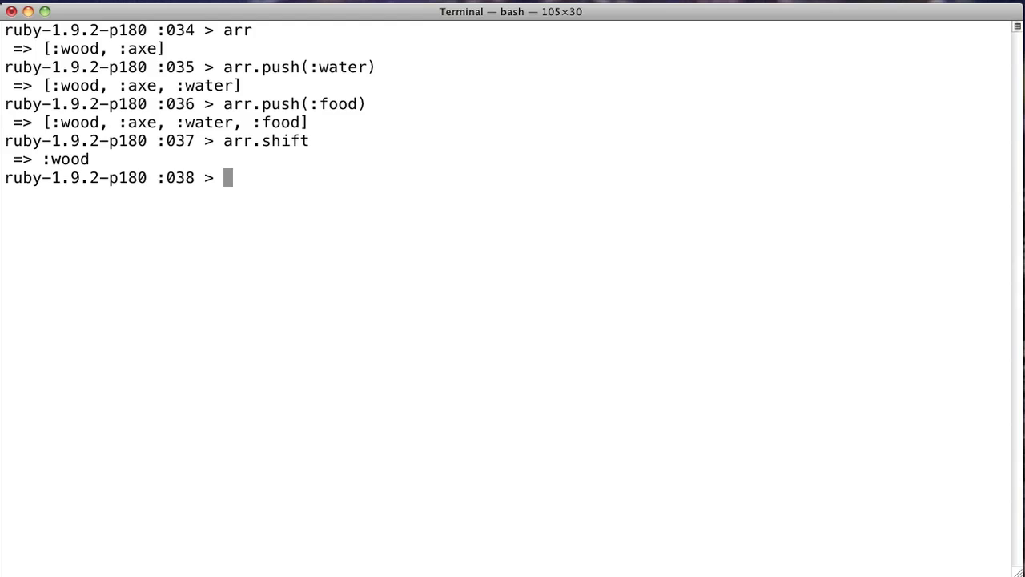
pyautogui.write('arr')
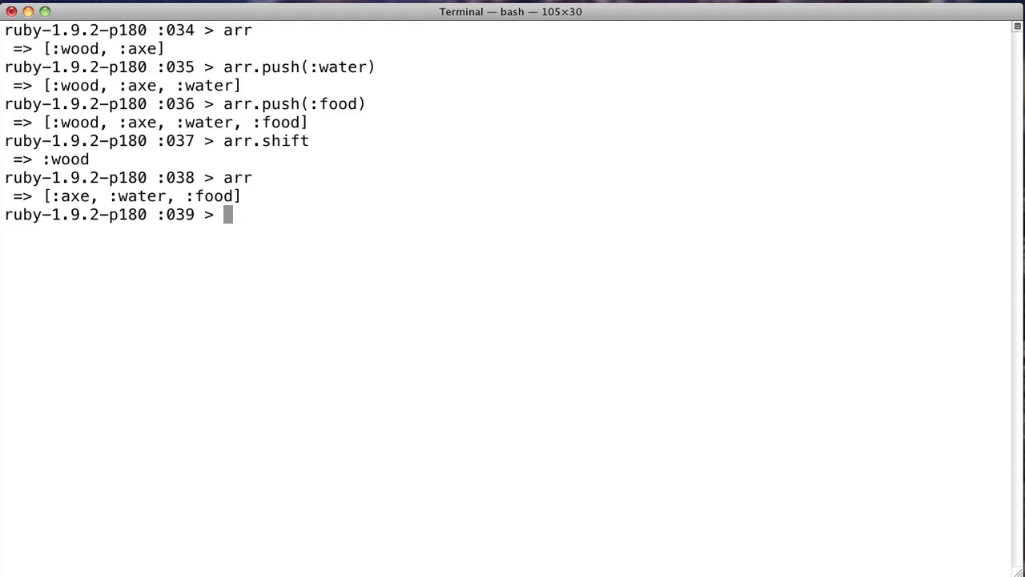
pyautogui.write('arr')
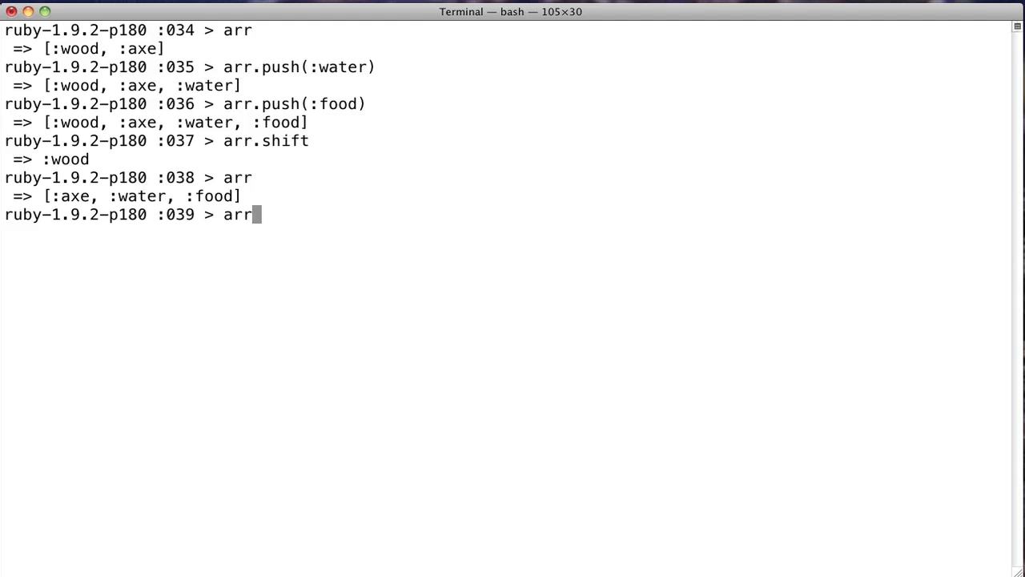
pyautogui.write('.shift(2')
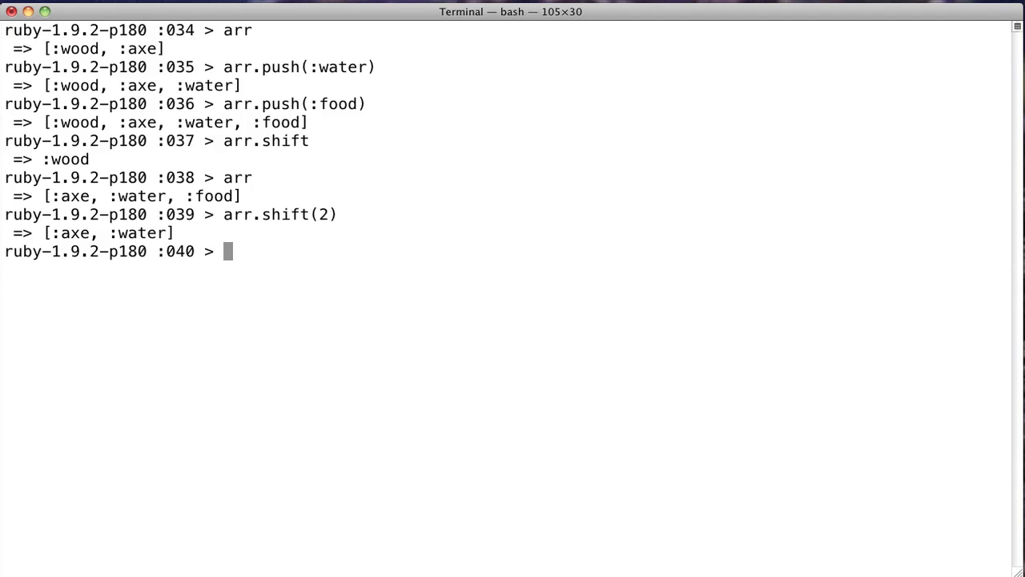
pyautogui.write('arr')
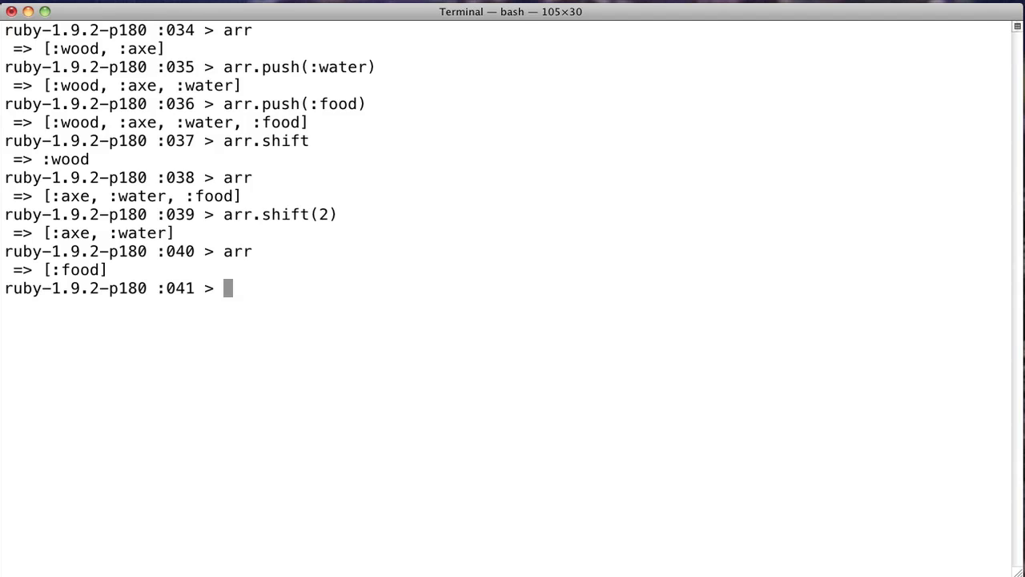